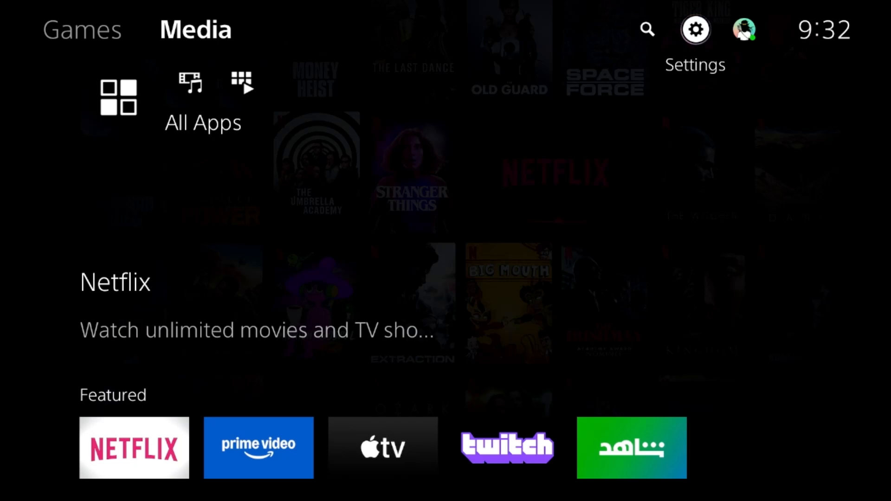
Step: Set User Creation and Guest Login to Allow under PS5 Console Restrictions
left_click(695, 28)
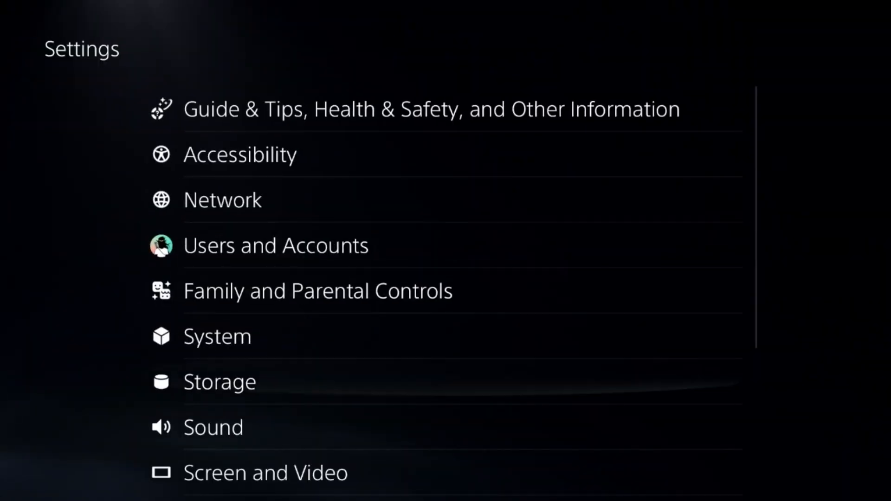
scroll("down", 3)
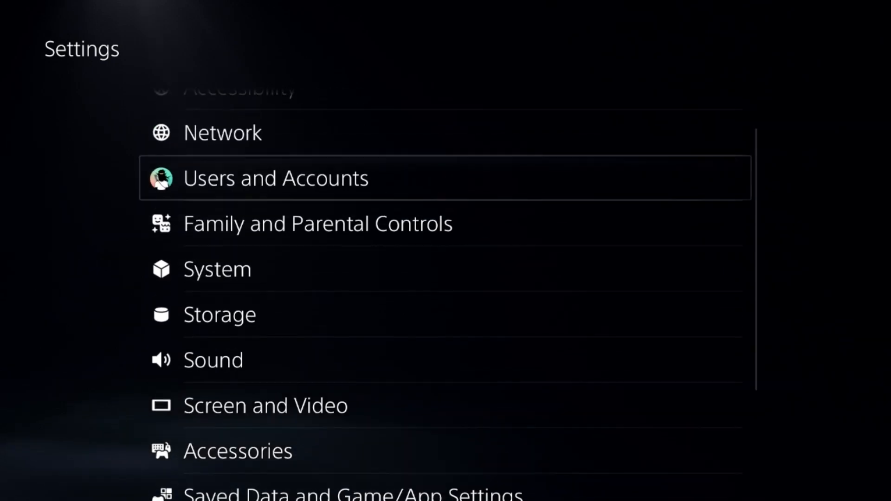
left_click(318, 223)
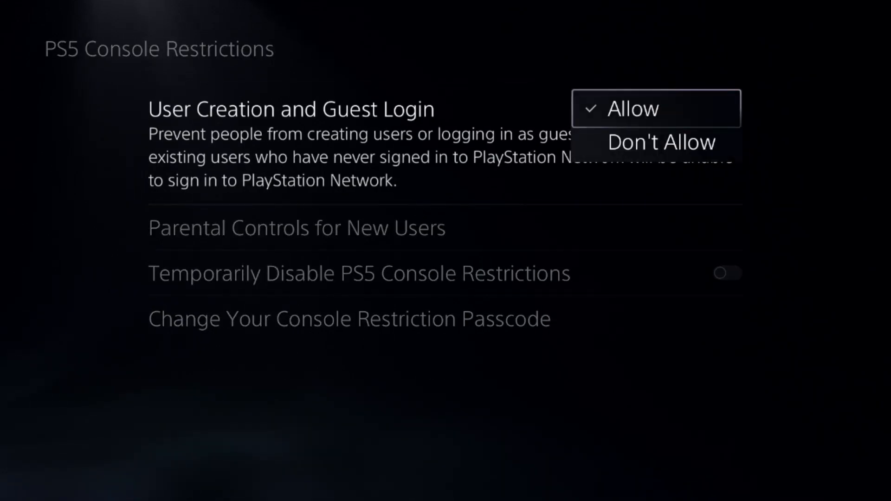
left_click(632, 109)
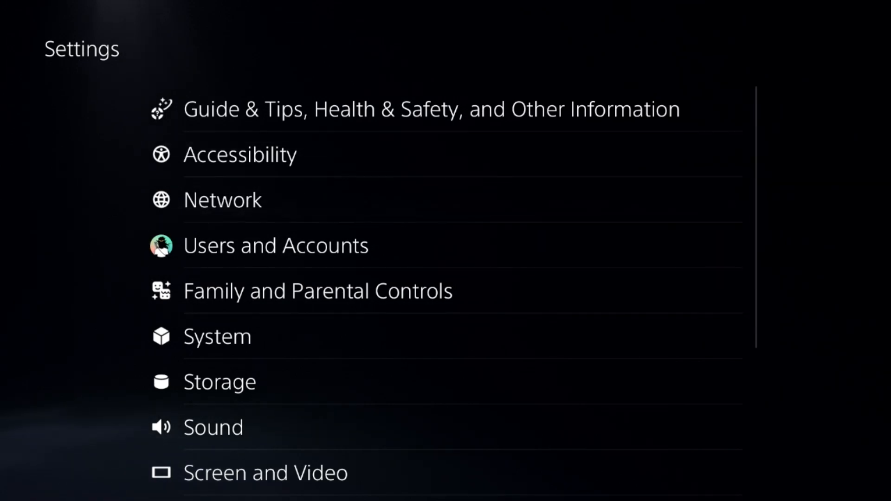
Step: Check the network connection status and reach Set Up Internet Connection for the Arial13 network
left_click(275, 245)
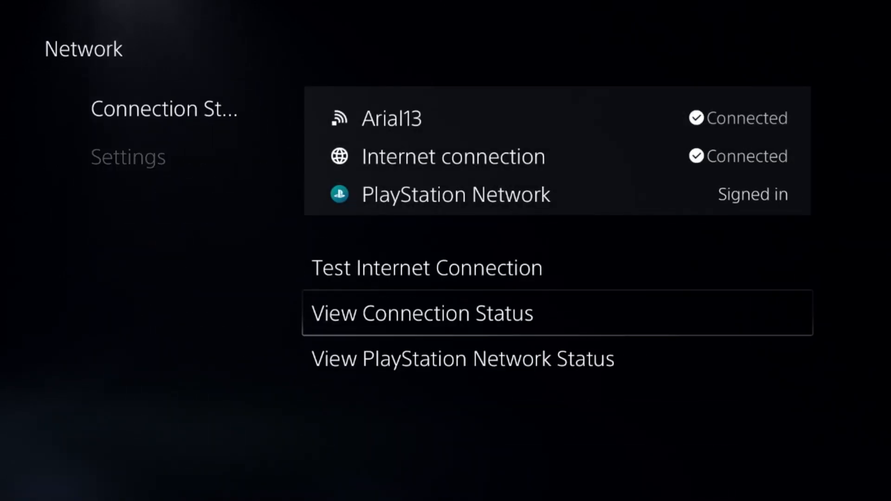
left_click(462, 359)
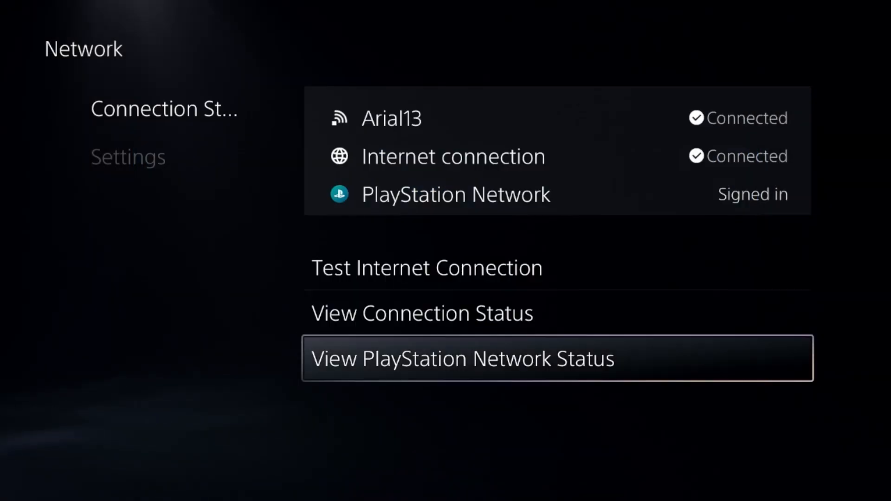
left_click(128, 157)
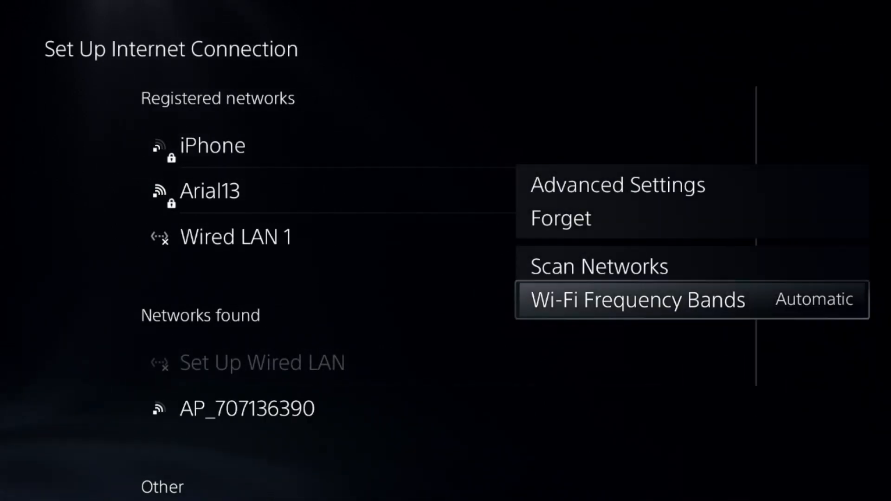
Step: Give Arial13 manual DNS with primary 8.8.8.8 and secondary 8.8.4.4 in its advanced settings
left_click(617, 184)
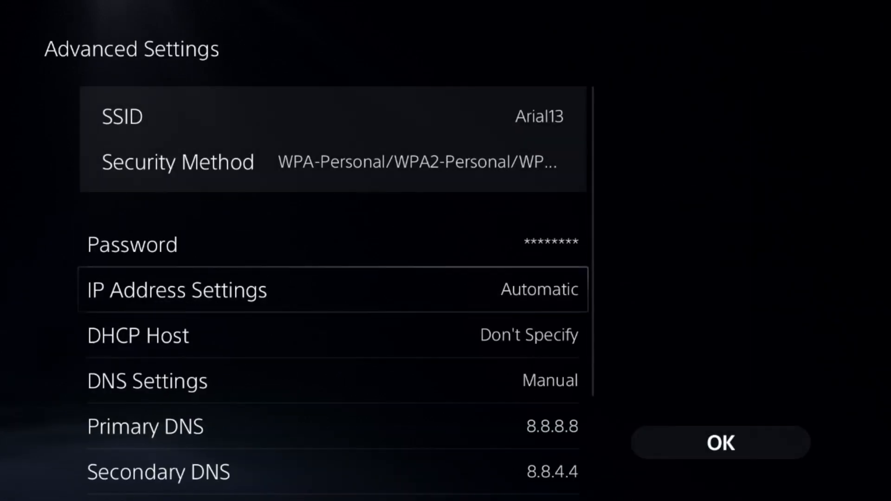
left_click(147, 381)
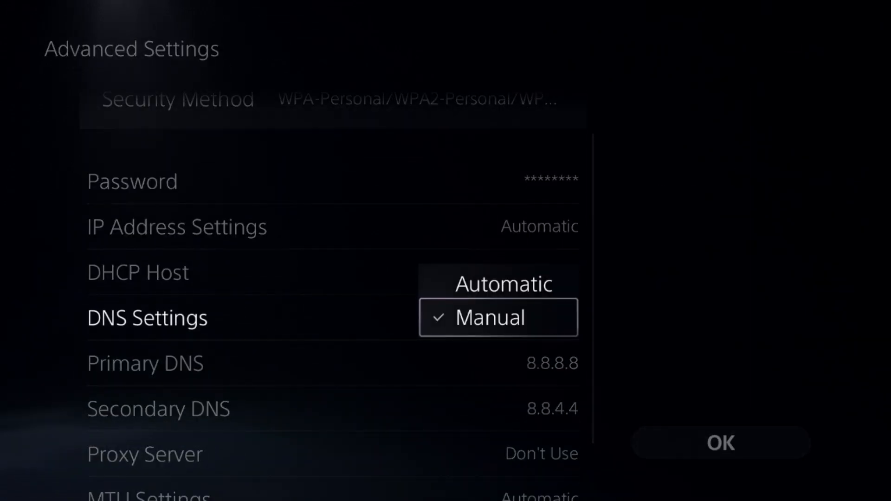
left_click(489, 318)
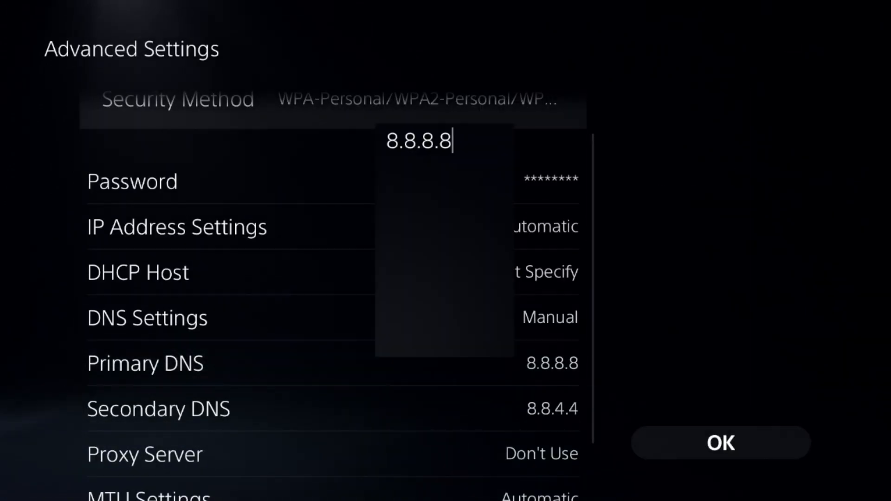
left_click(418, 140)
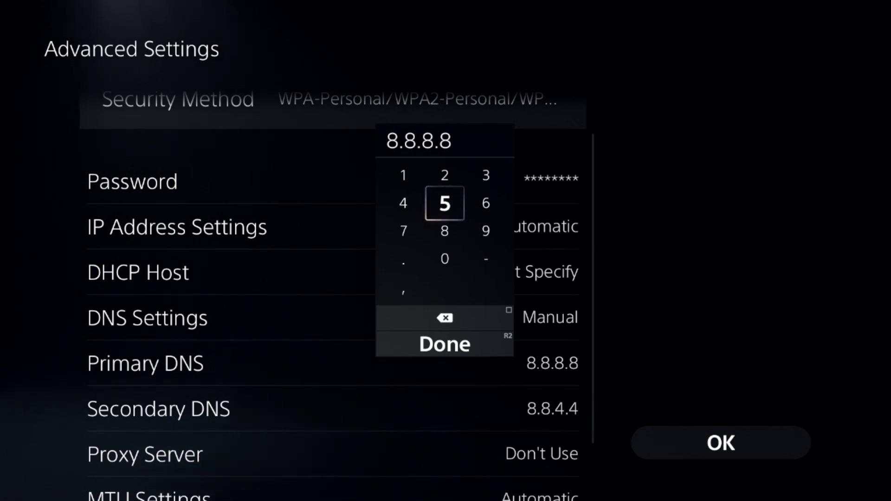
left_click(445, 343)
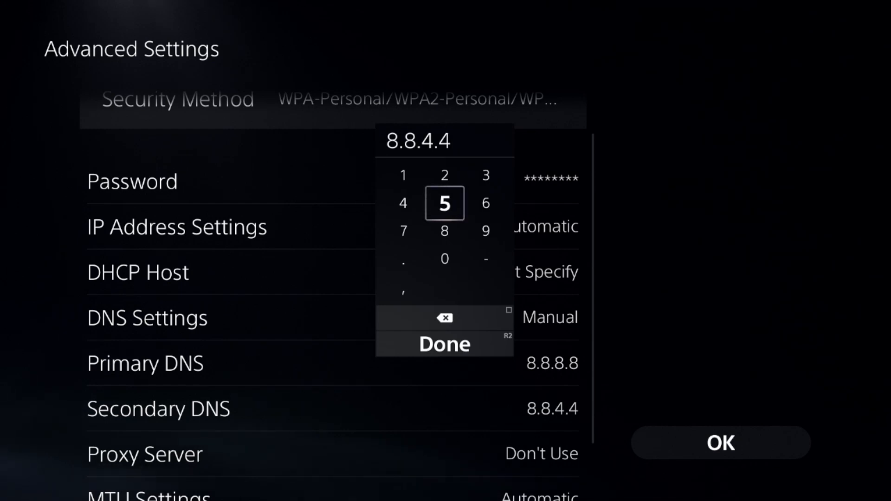
left_click(445, 344)
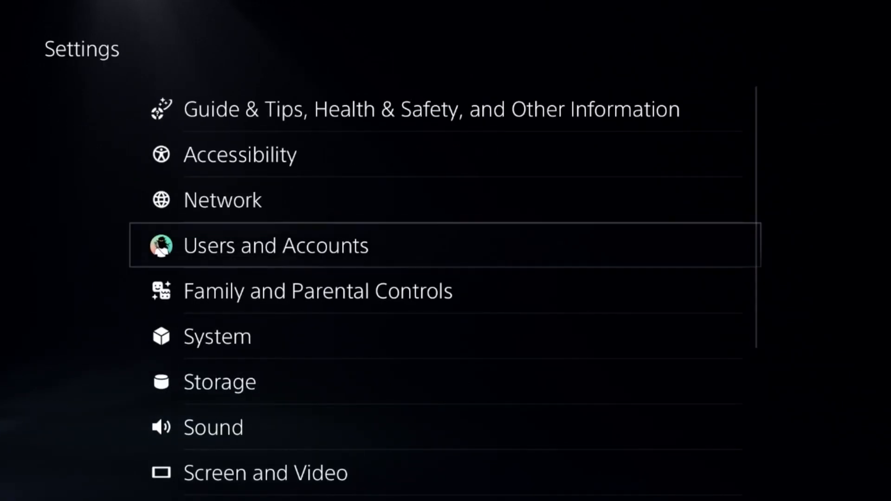
Step: Restore the Roblox and Fortnite licenses under Users and Accounts, then reach Console Sharing and Offline Play
left_click(276, 245)
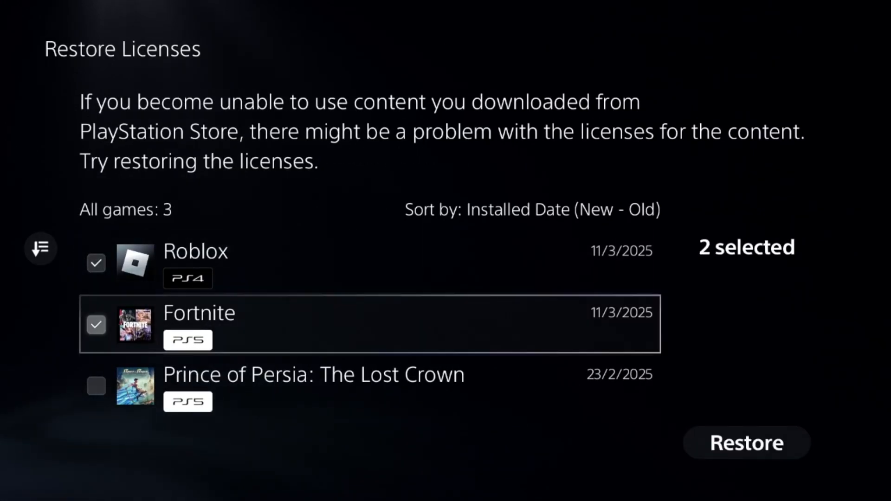
left_click(747, 443)
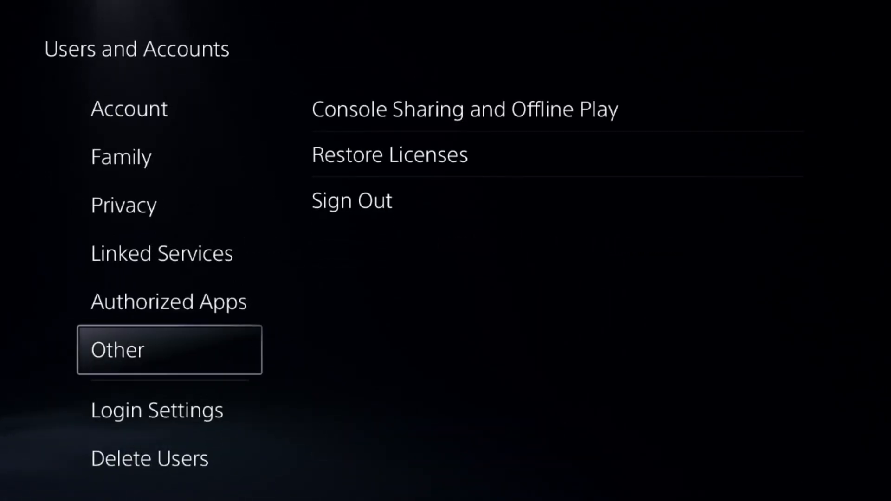
left_click(463, 109)
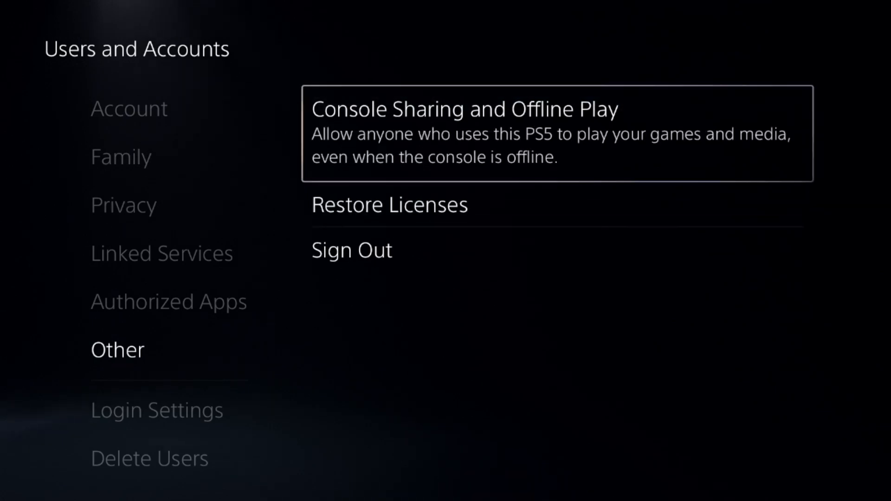